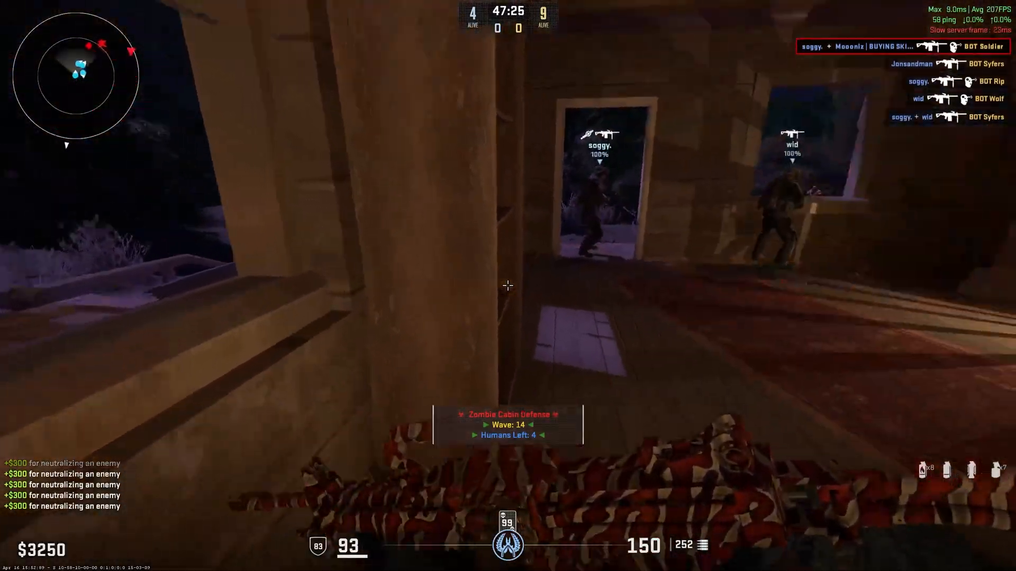
Step: Fire at the zombies entering the cabin and crossing the yard during wave 14
{"action": "left_click", "coordinate": [507, 285]}
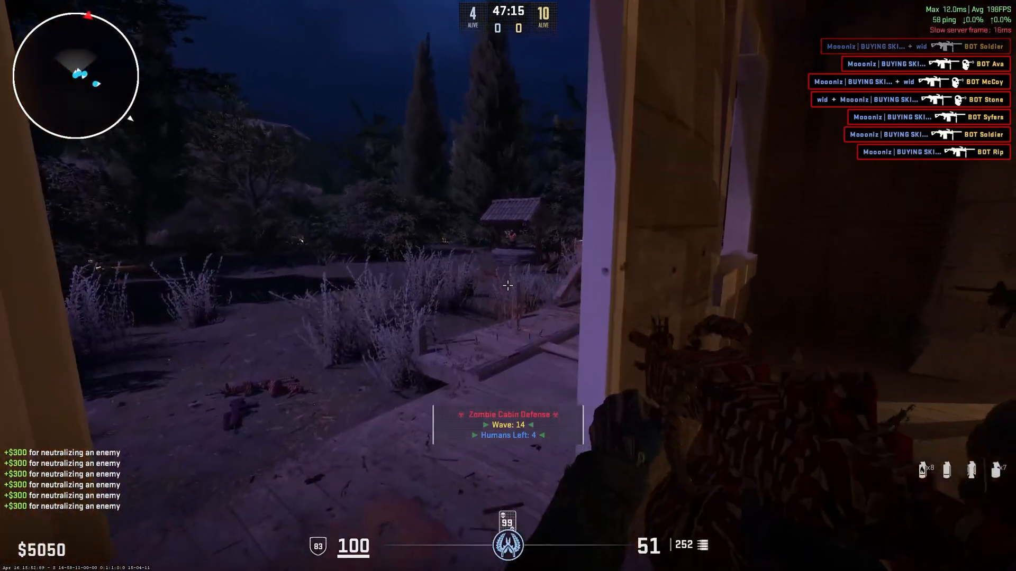
{"action": "left_click", "coordinate": [507, 285]}
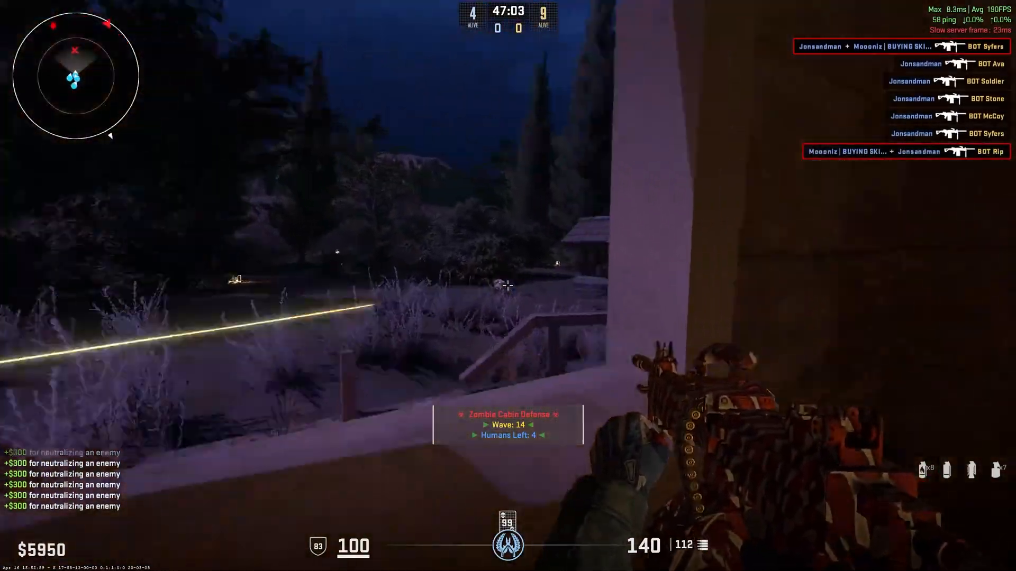
{"action": "left_click", "coordinate": [507, 286]}
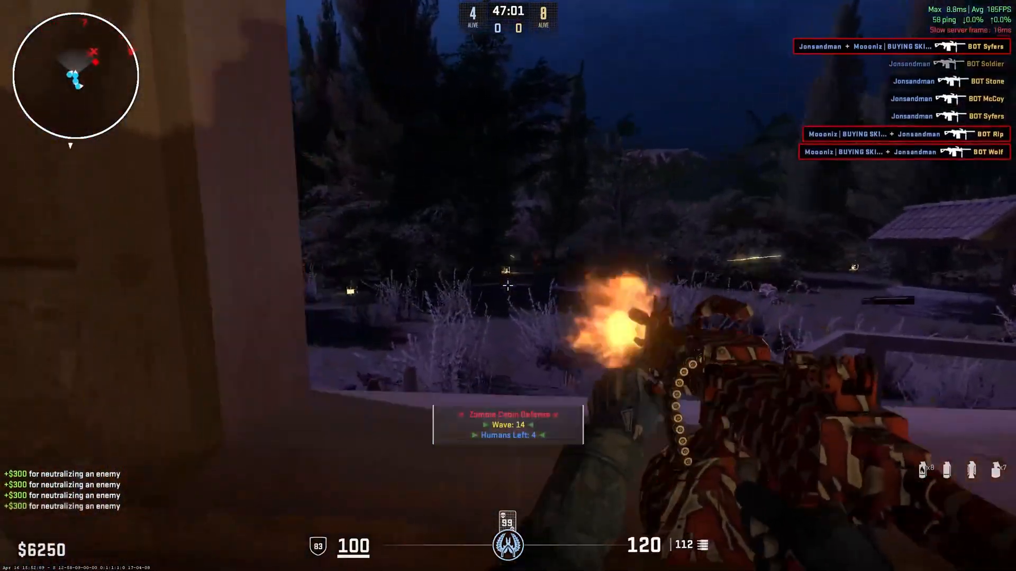
{"action": "left_click", "coordinate": [507, 285]}
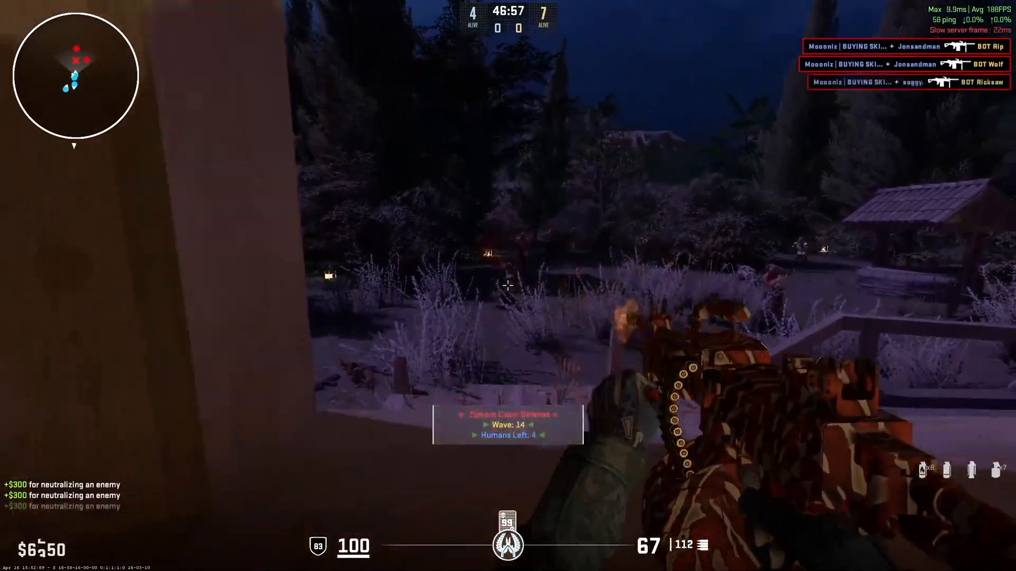
{"action": "left_click", "coordinate": [508, 285]}
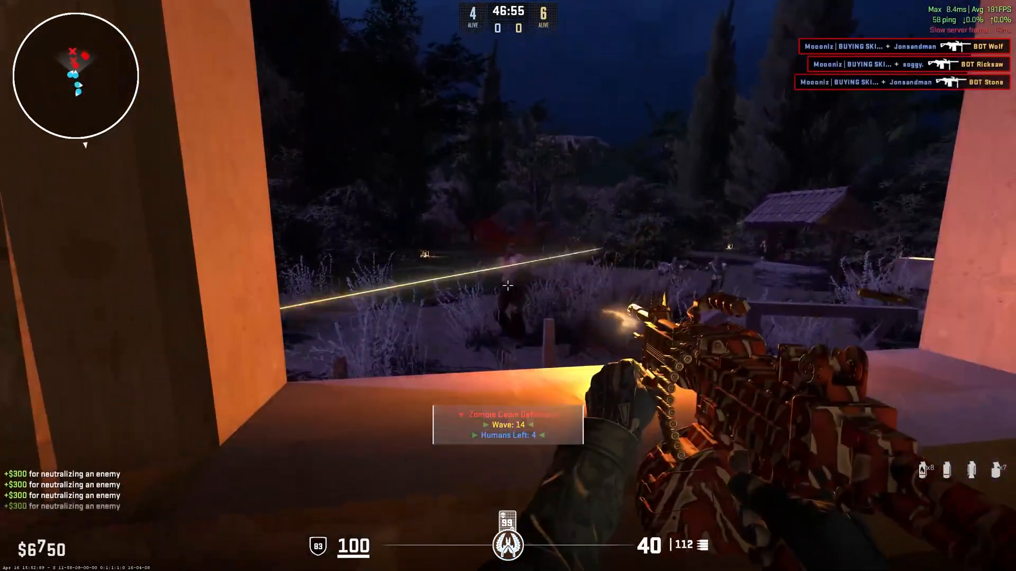
{"action": "left_click", "coordinate": [507, 285]}
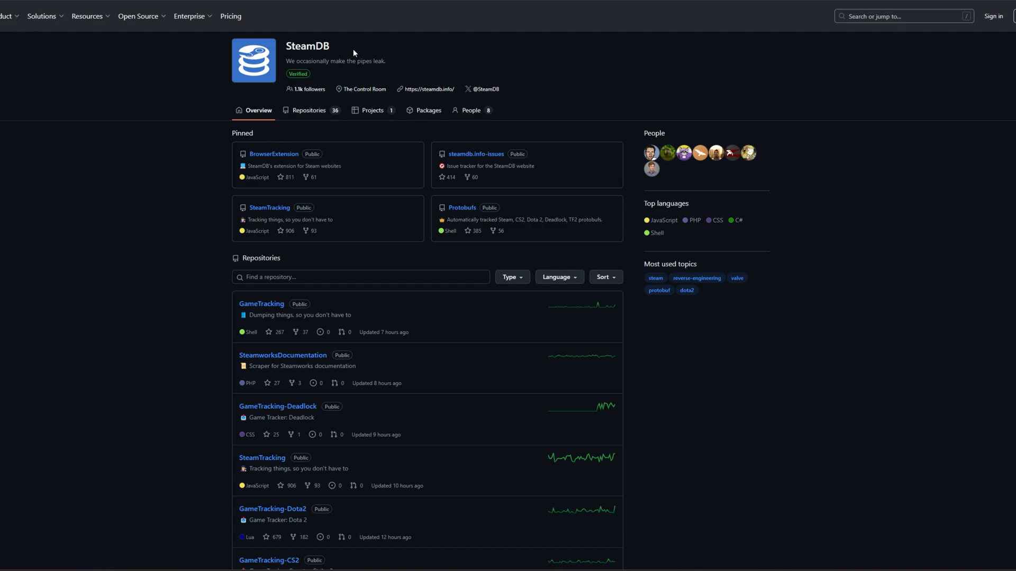
{"action": "mouse_move", "coordinate": [282, 355]}
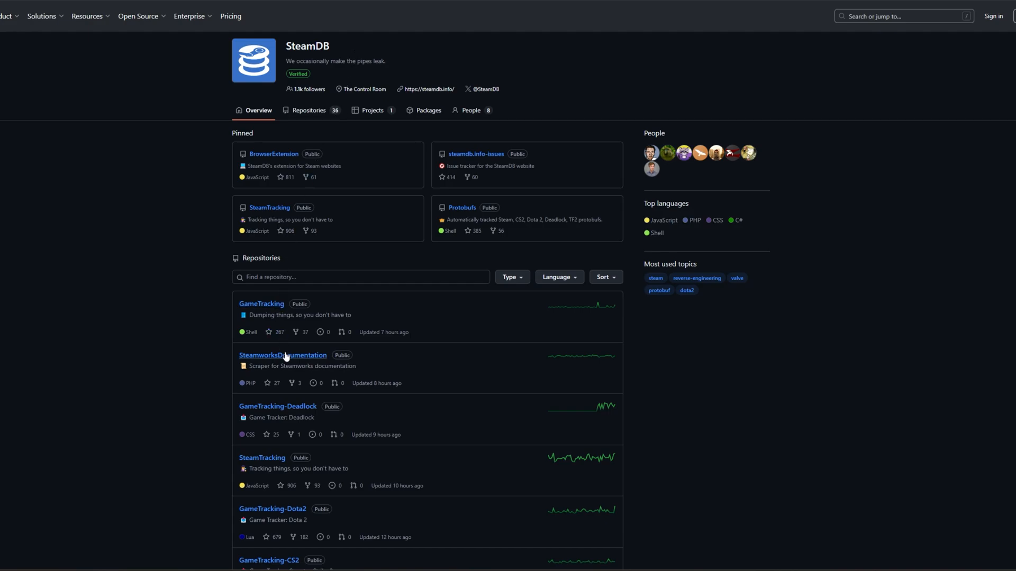
{"action": "mouse_move", "coordinate": [288, 557]}
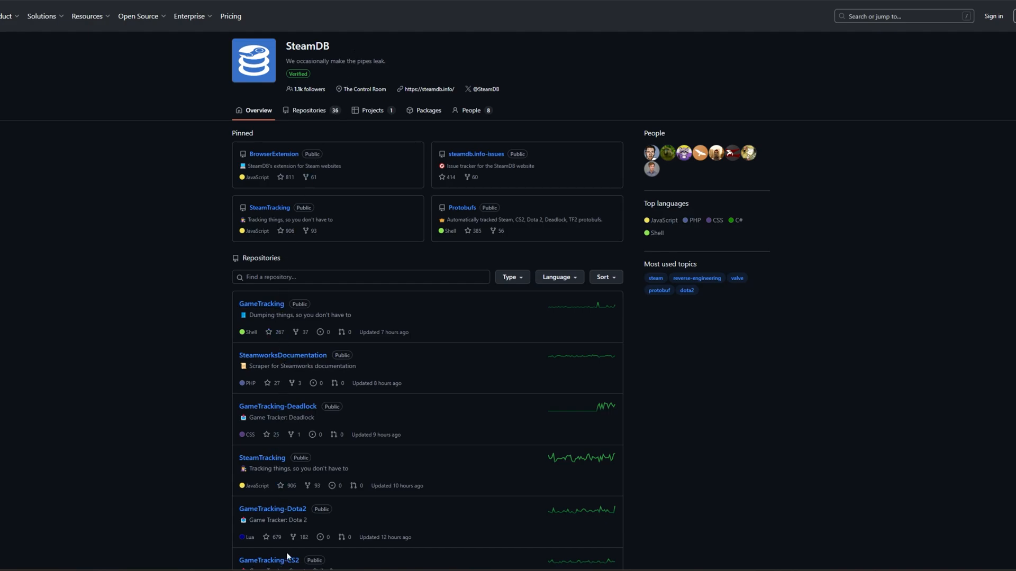
Step: Open SteamDB's GameTracking-CS2 repository from the Repositories list
{"action": "scroll", "scroll_direction": "down", "scroll_amount": 3}
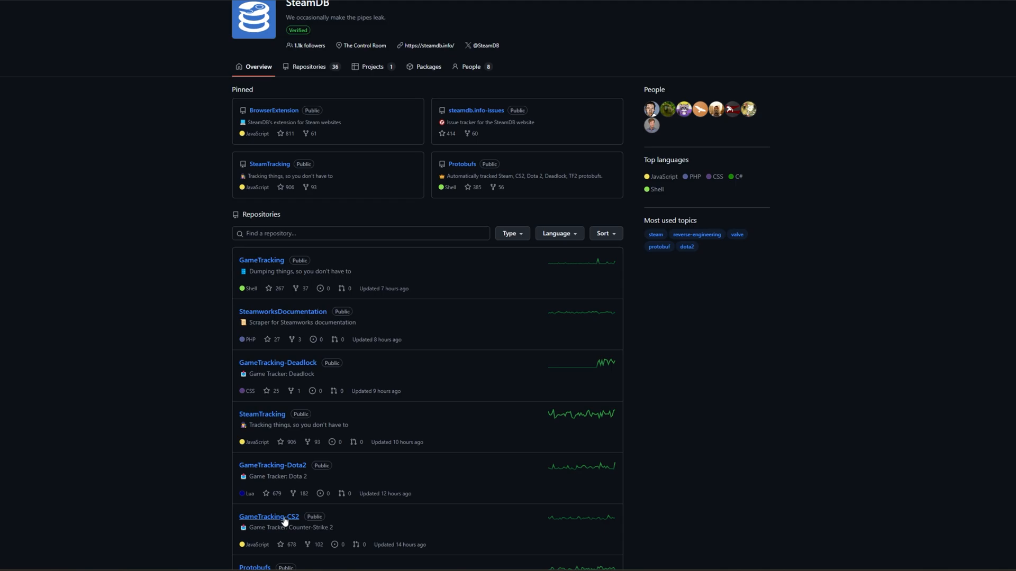
{"action": "mouse_move", "coordinate": [275, 522]}
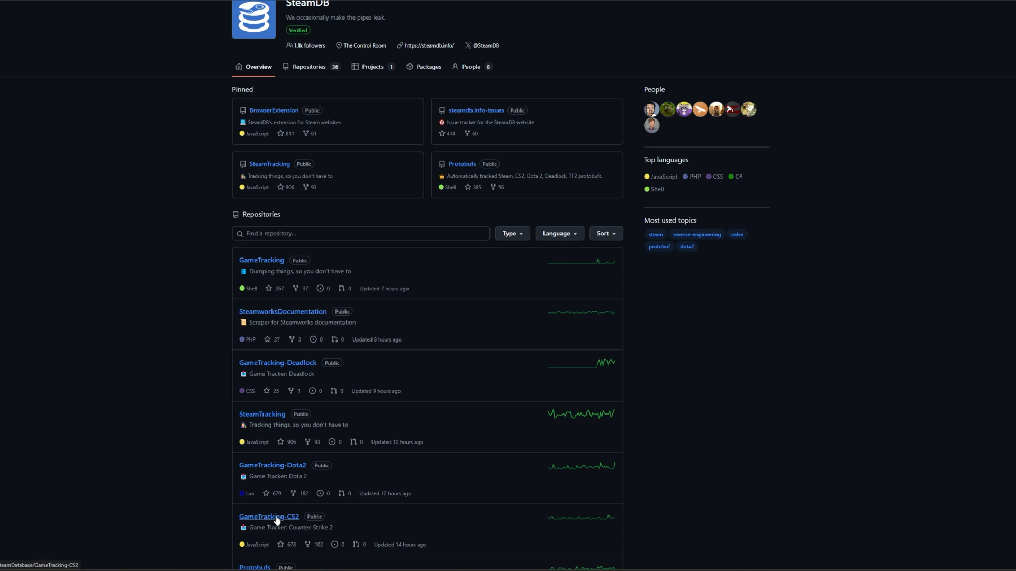
{"action": "left_click", "coordinate": [268, 517]}
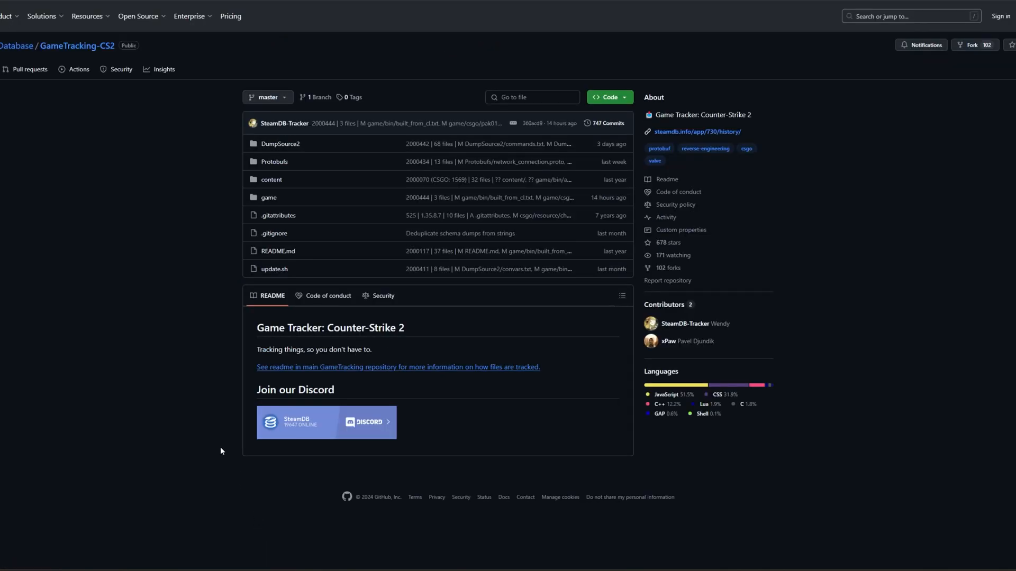
{"action": "mouse_move", "coordinate": [231, 74]}
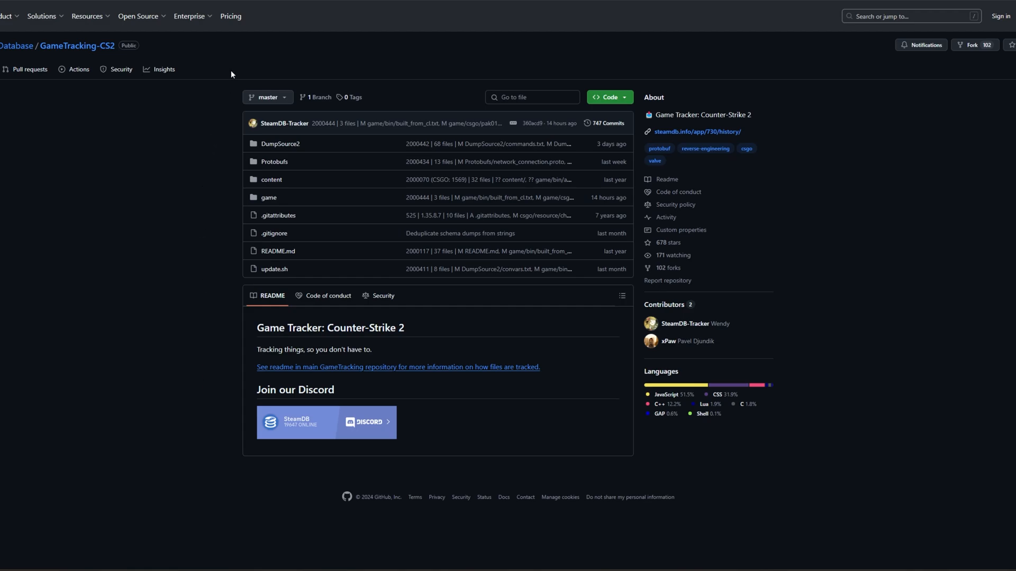
{"action": "mouse_move", "coordinate": [808, 189]}
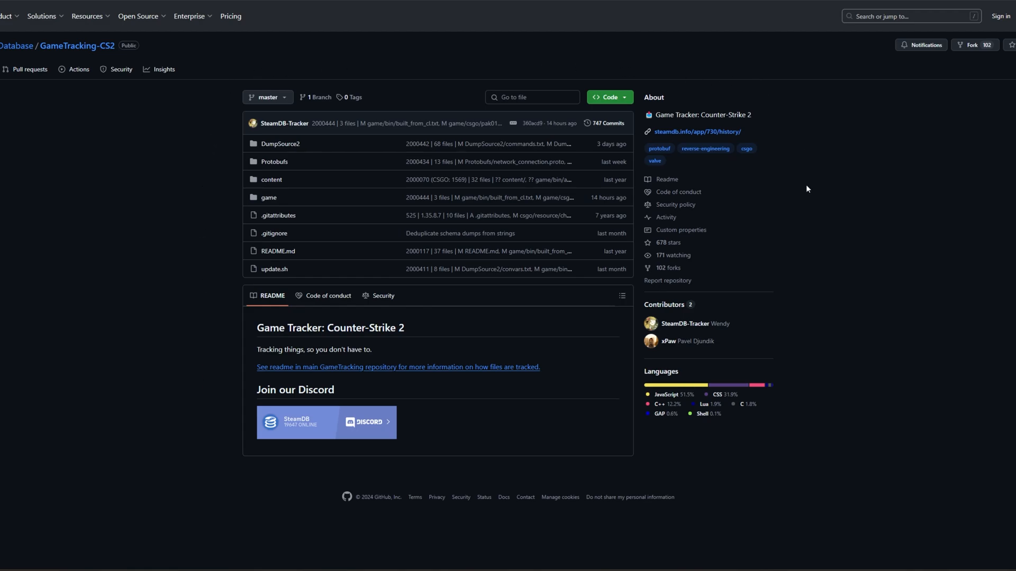
{"action": "mouse_move", "coordinate": [207, 99]}
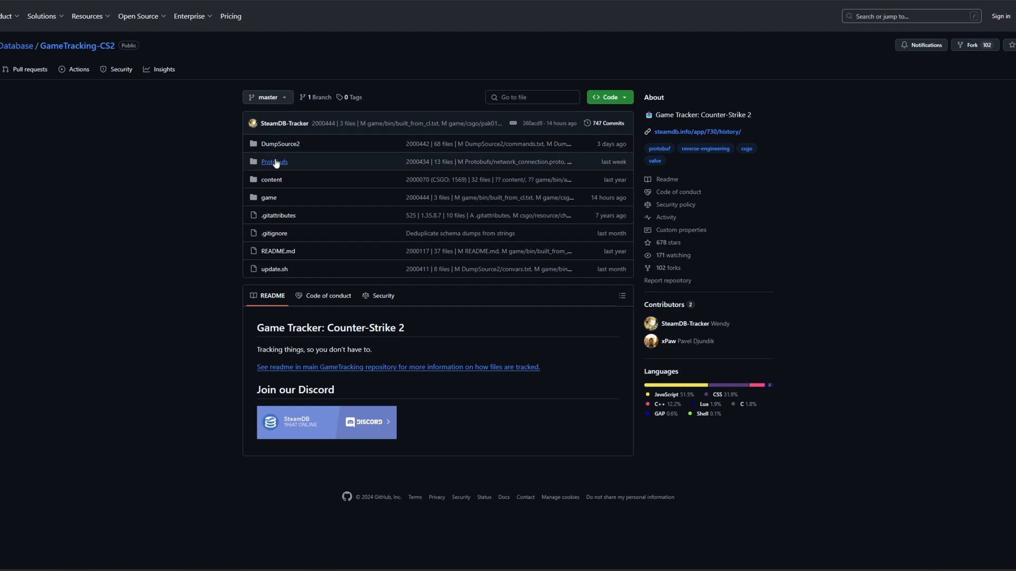
{"action": "mouse_move", "coordinate": [273, 233]}
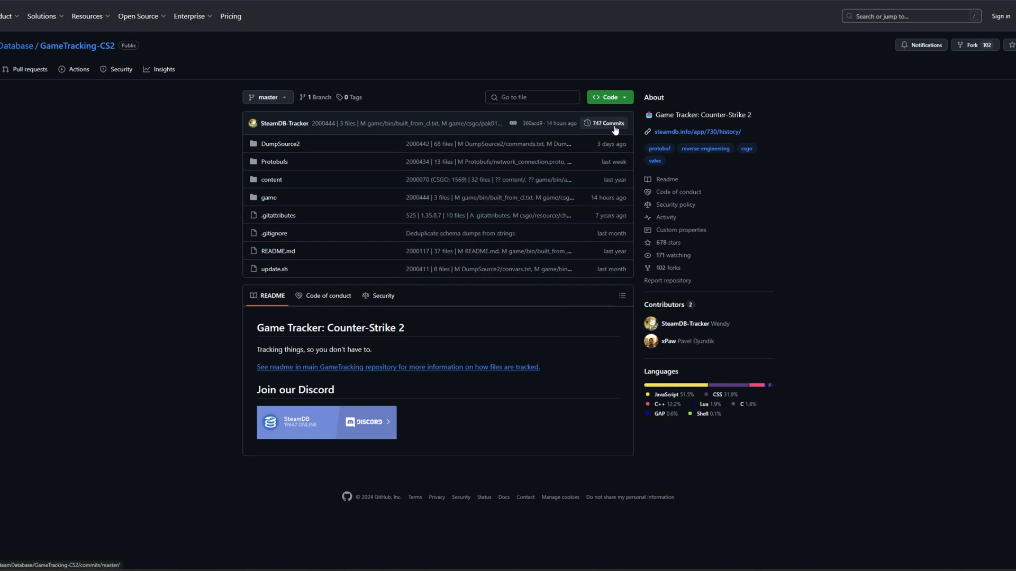
{"action": "mouse_move", "coordinate": [599, 133]}
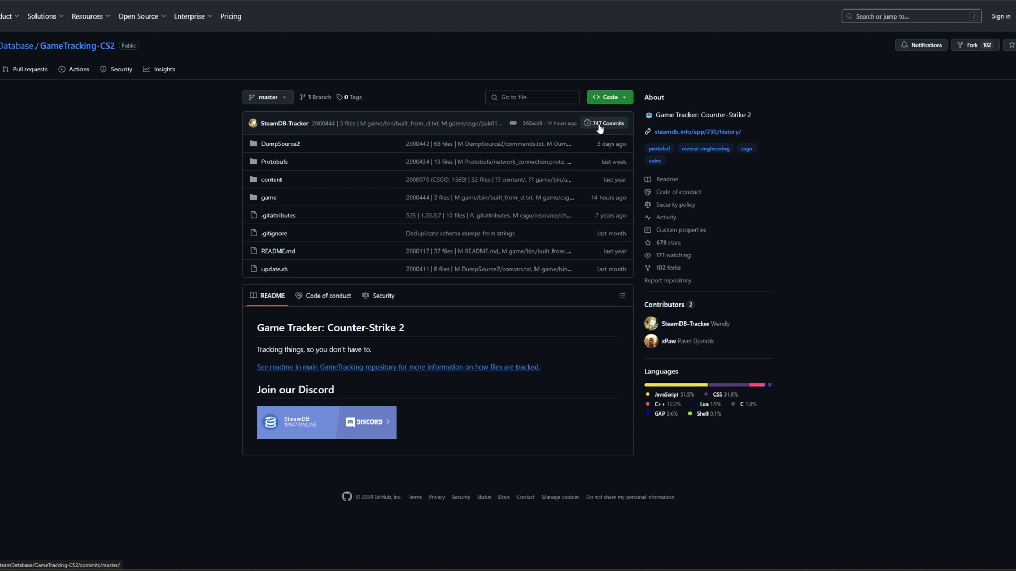
{"action": "left_click", "coordinate": [604, 122]}
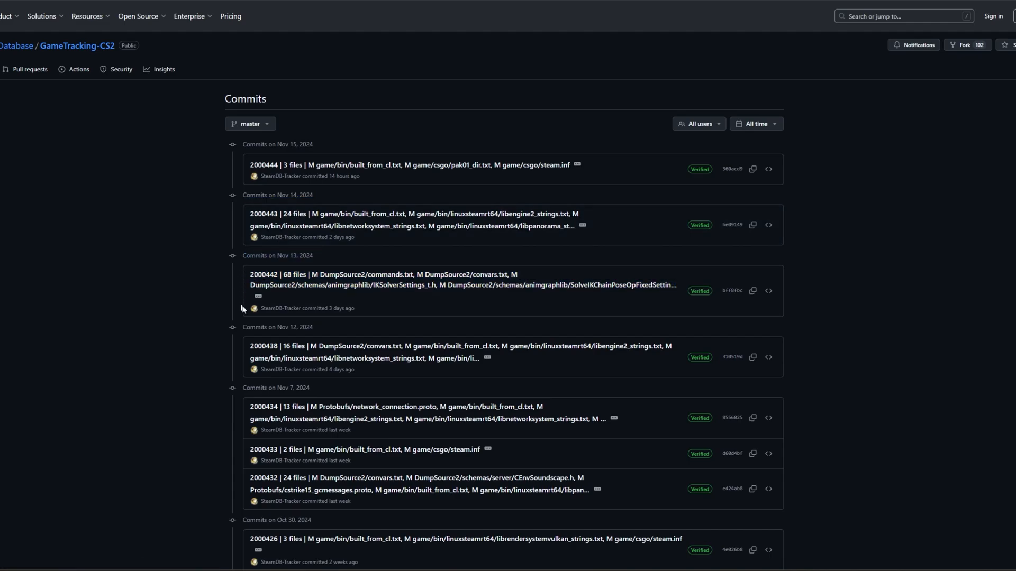
{"action": "mouse_move", "coordinate": [321, 276]}
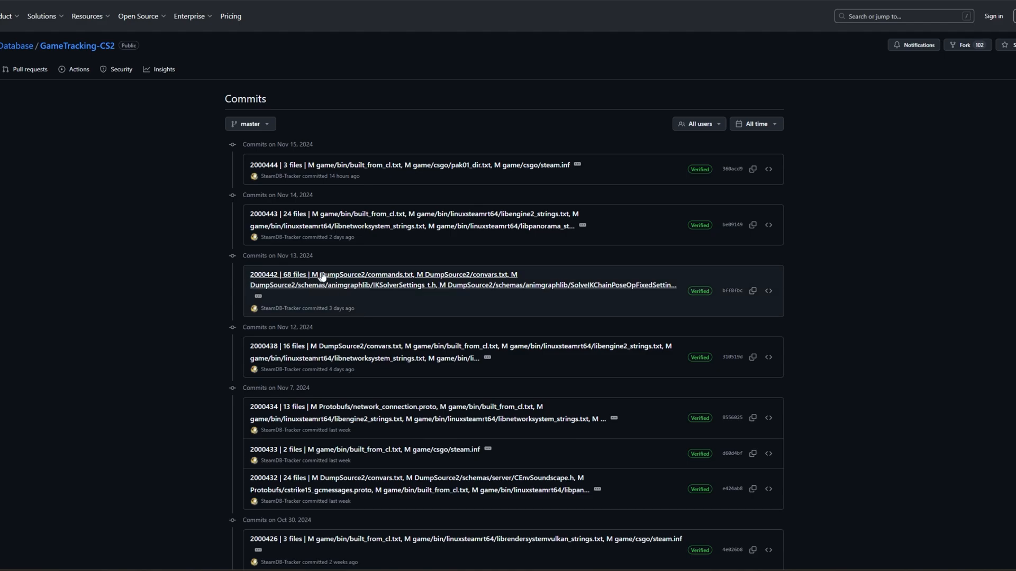
Step: Open commit 2000442 with 68 changed files and view its commands.txt diff in split view
{"action": "left_click", "coordinate": [383, 274]}
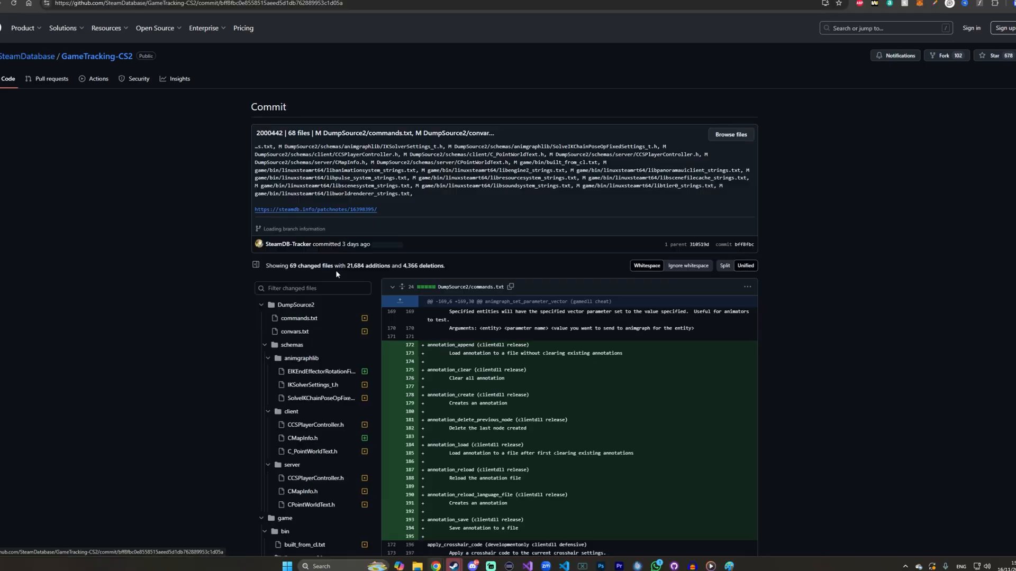
{"action": "scroll", "scroll_direction": "down", "scroll_amount": 3}
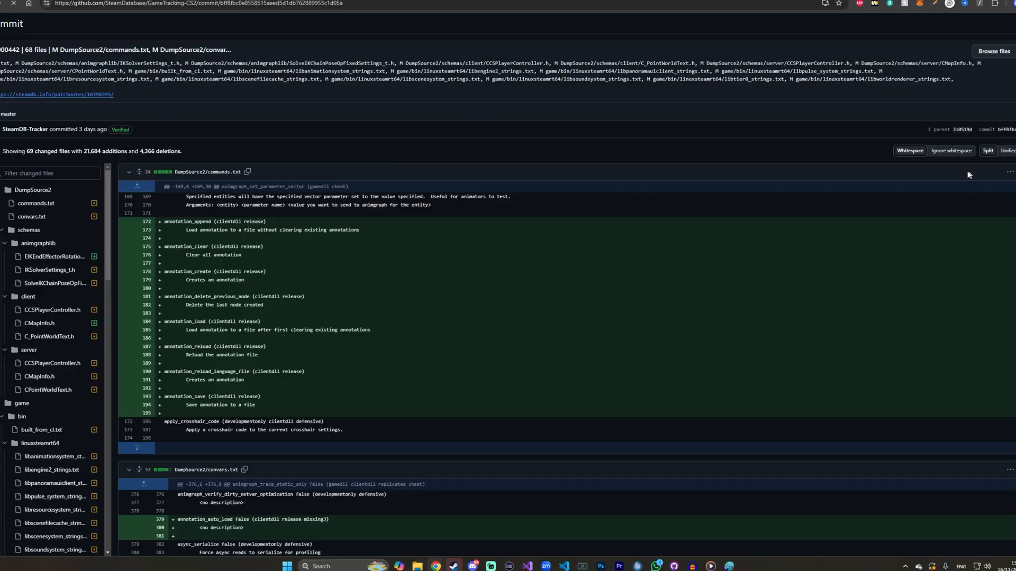
{"action": "left_click", "coordinate": [987, 150]}
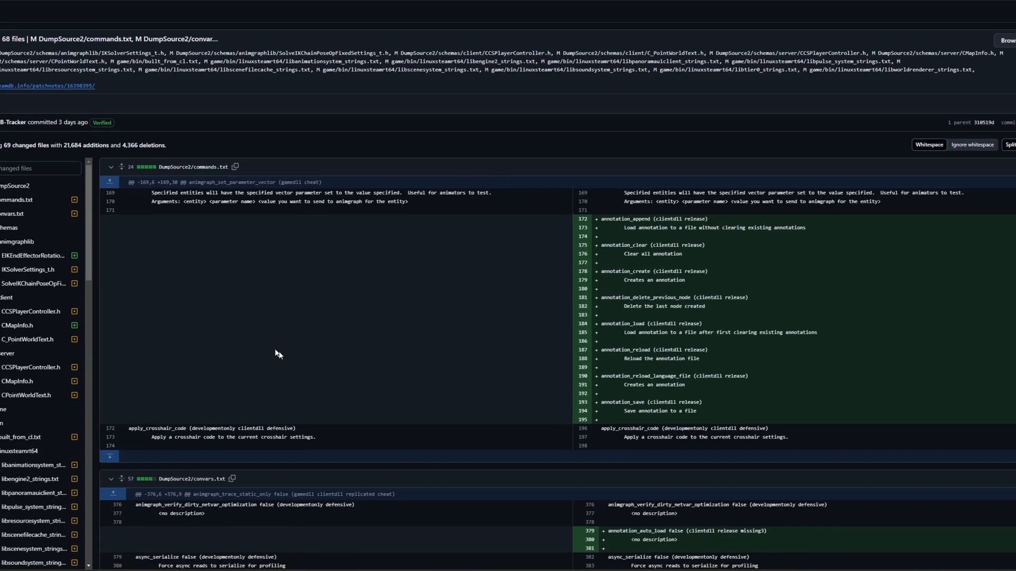
{"action": "mouse_move", "coordinate": [802, 246]}
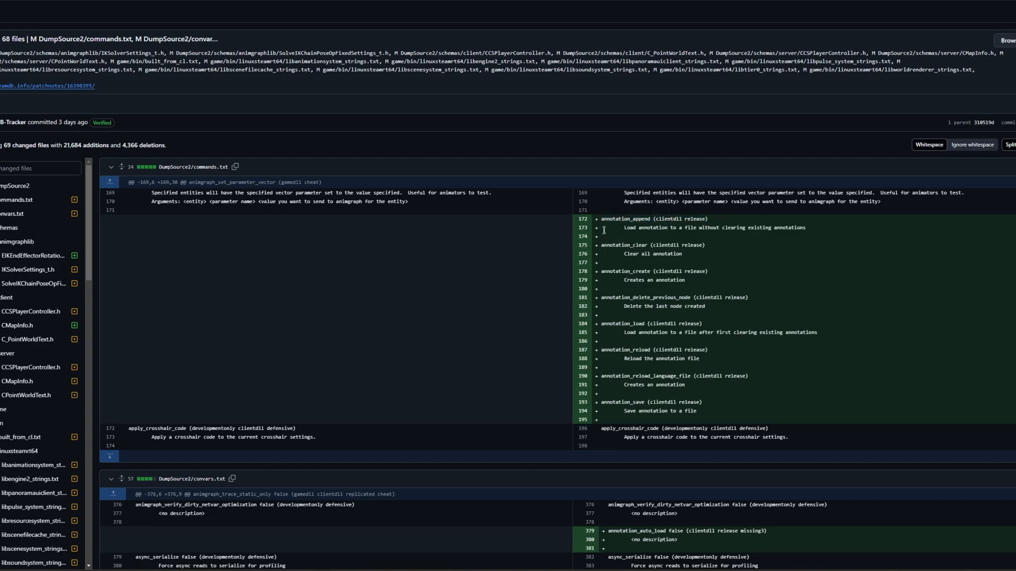
{"action": "scroll", "scroll_direction": "down", "scroll_amount": 3}
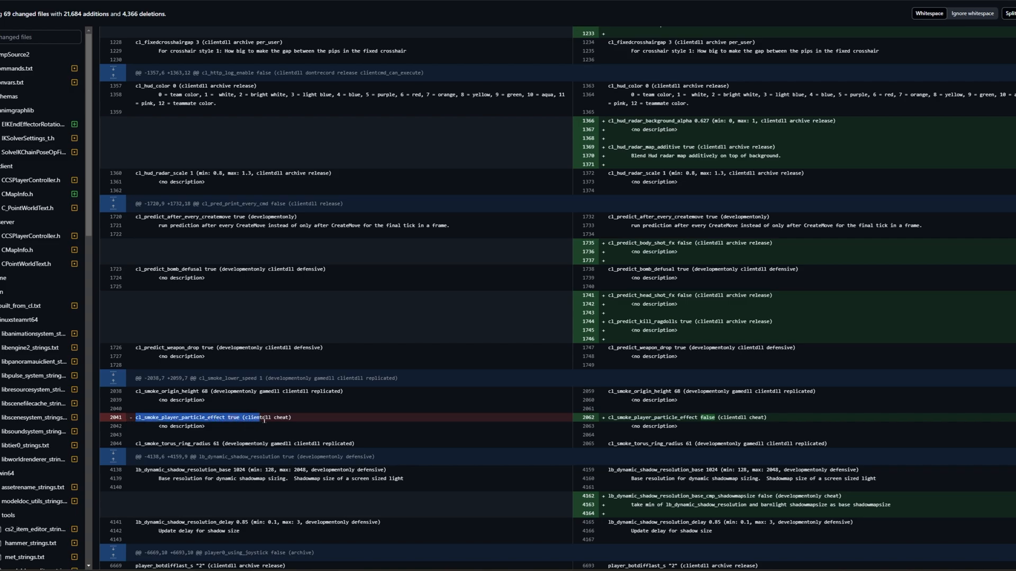
Step: Review the convars.txt diff, highlighting cl_smoke_player_particle_effect's new false default, and reach maps/de_train_retake.txt
{"action": "scroll", "scroll_direction": "down", "scroll_amount": 3}
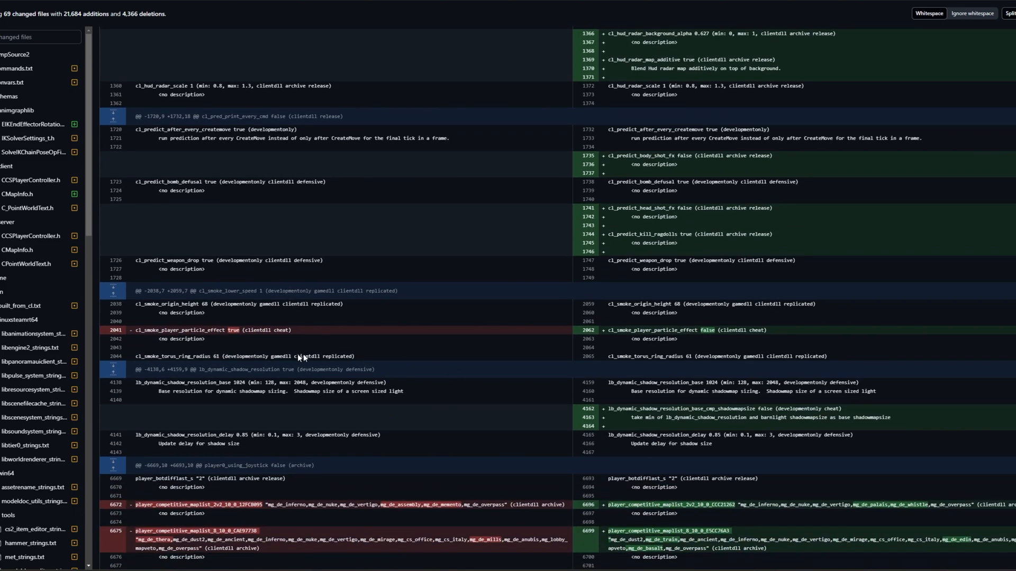
{"action": "mouse_move", "coordinate": [623, 344]}
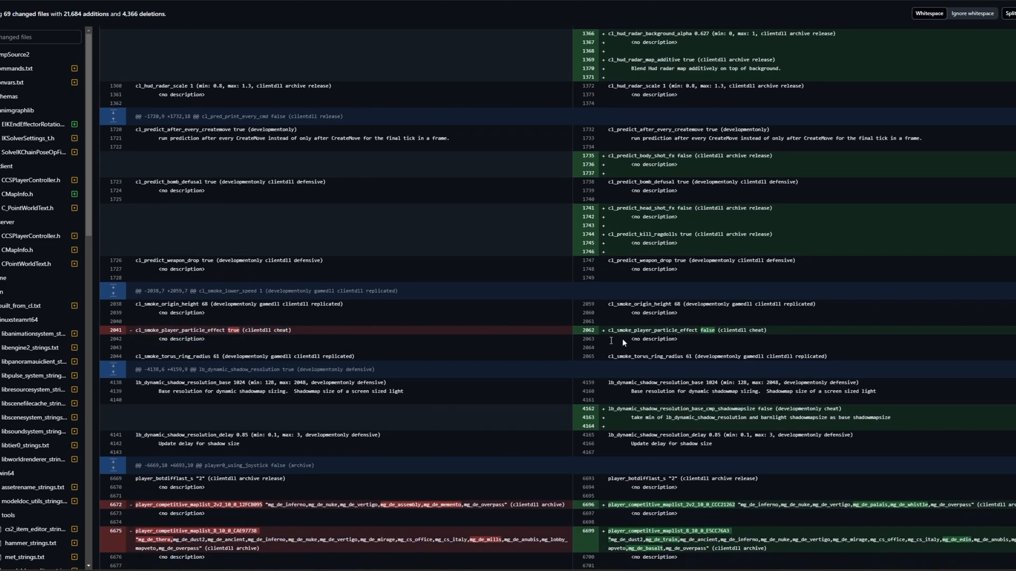
{"action": "double_click", "coordinate": [233, 331]}
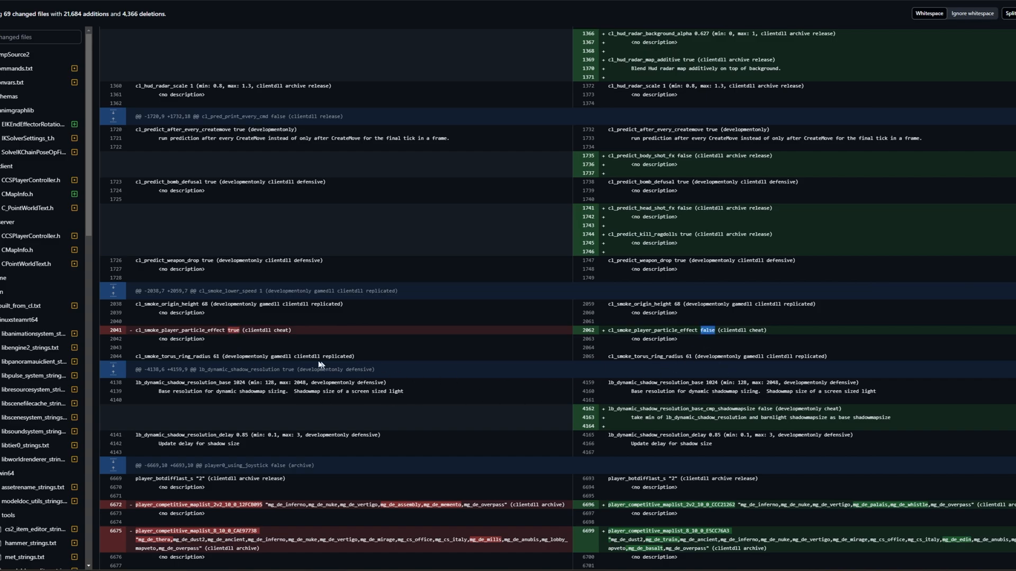
{"action": "mouse_move", "coordinate": [414, 345]}
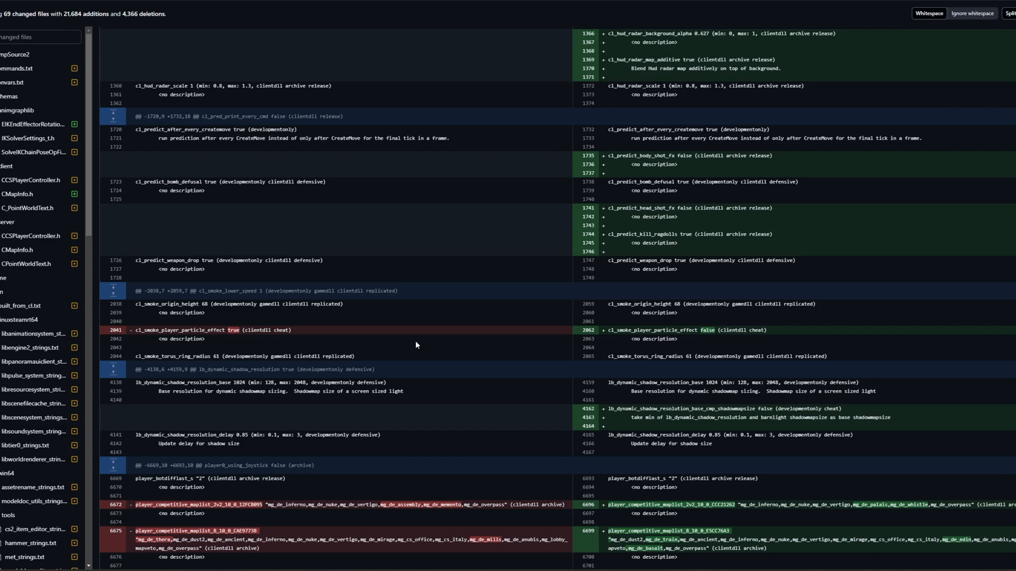
{"action": "scroll", "scroll_direction": "down", "scroll_amount": 3}
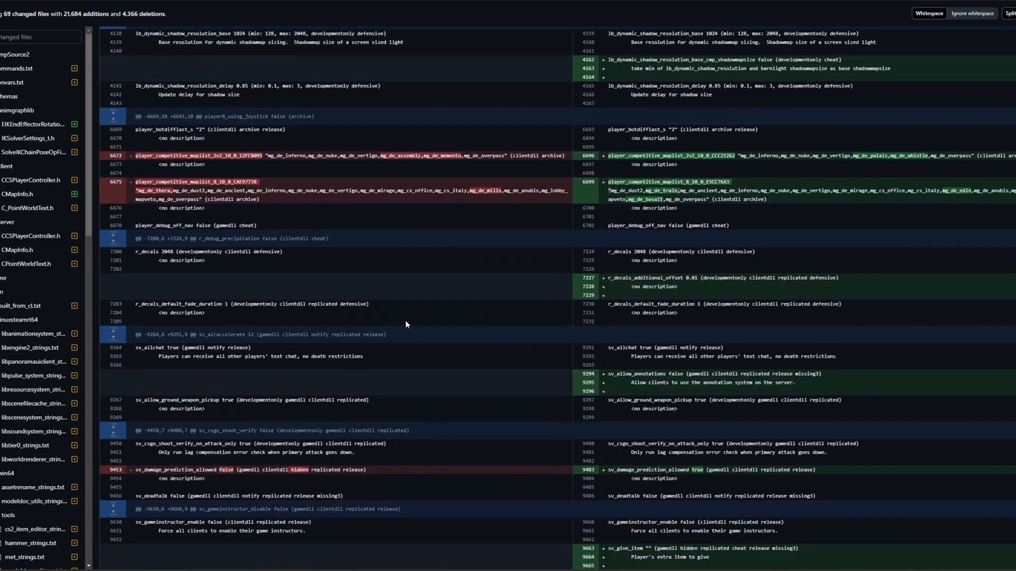
{"action": "mouse_move", "coordinate": [620, 209]}
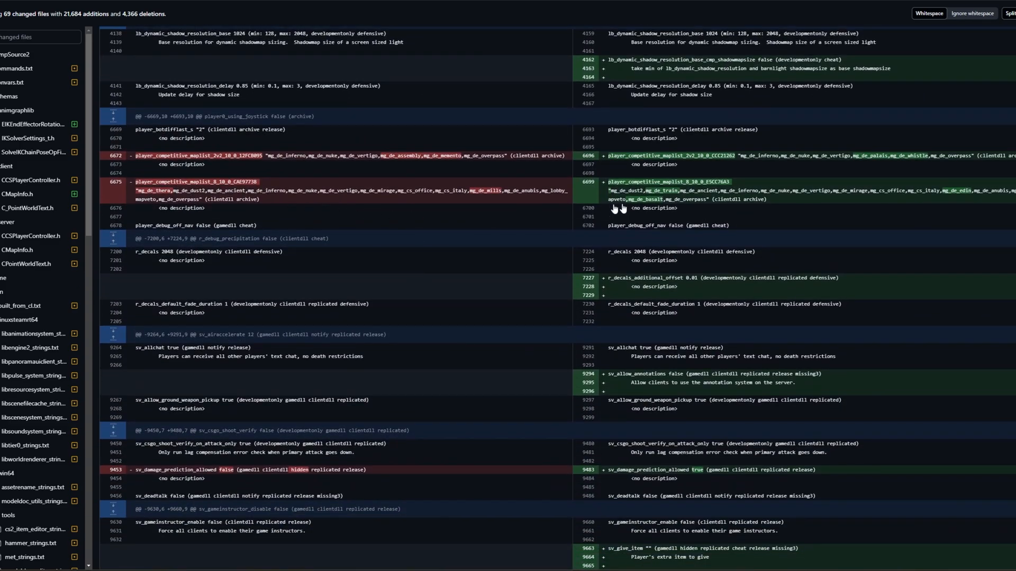
{"action": "mouse_move", "coordinate": [486, 263]}
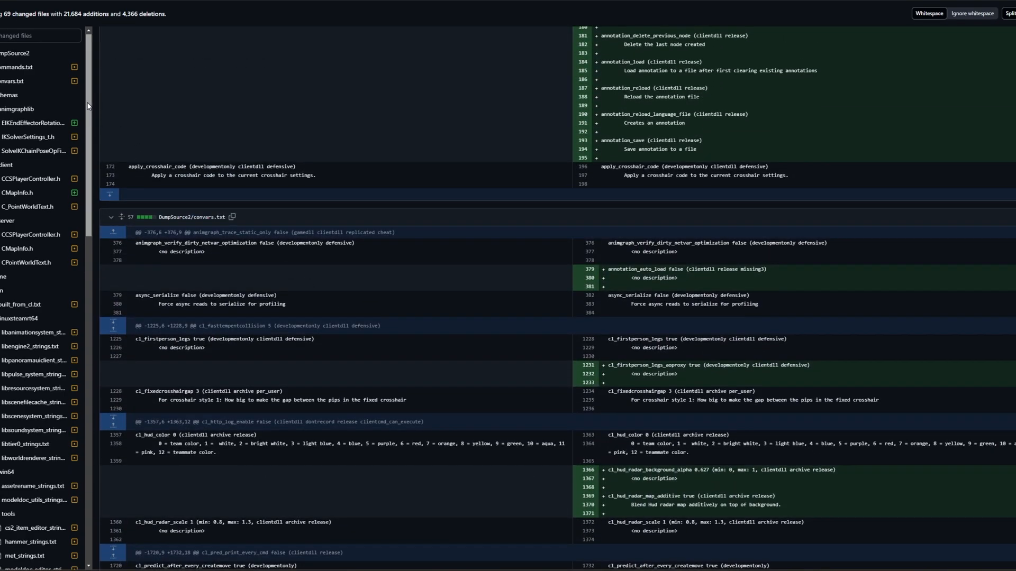
{"action": "scroll", "scroll_direction": "down", "scroll_amount": 3}
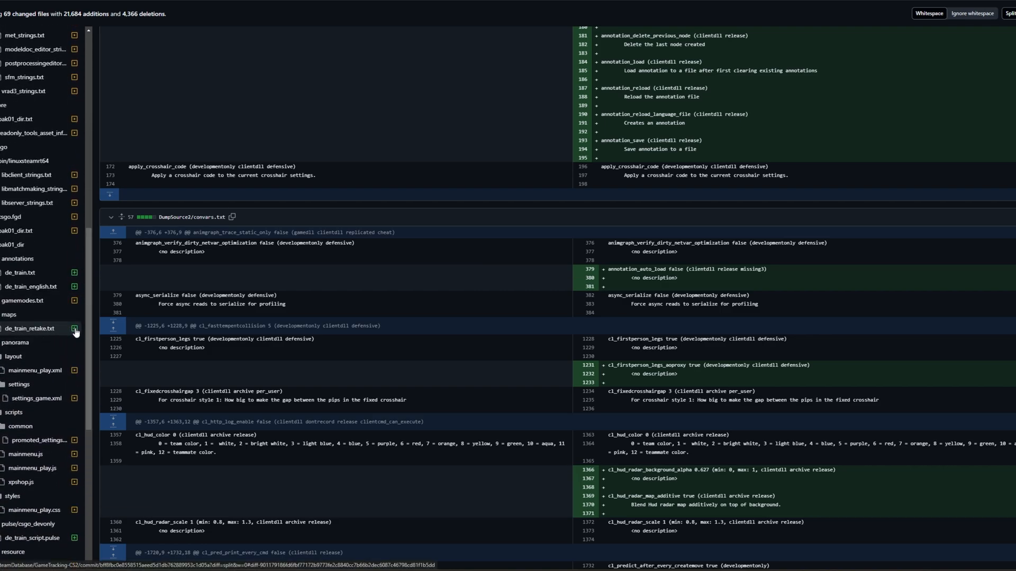
{"action": "mouse_move", "coordinate": [69, 306]}
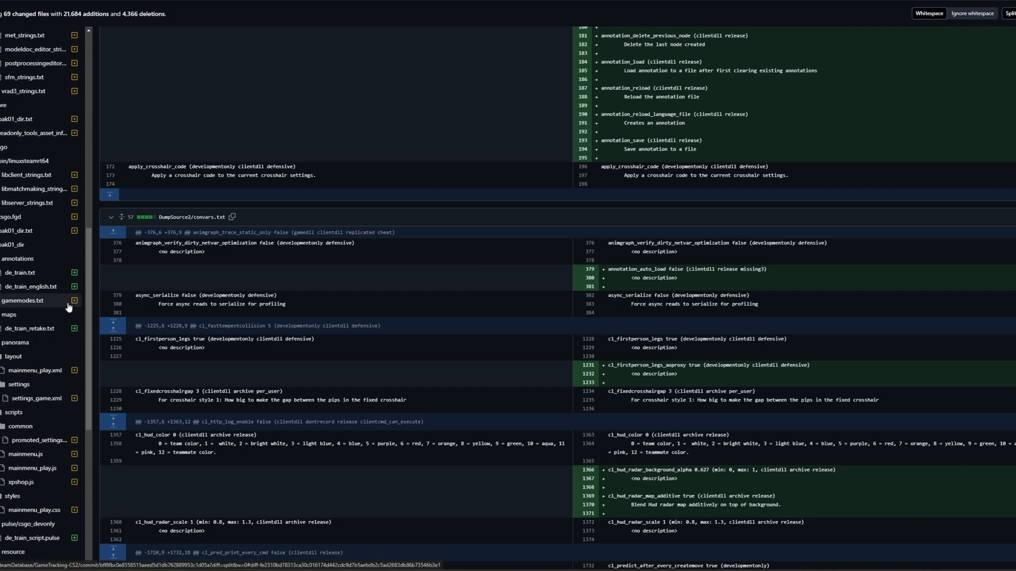
{"action": "mouse_move", "coordinate": [75, 308]}
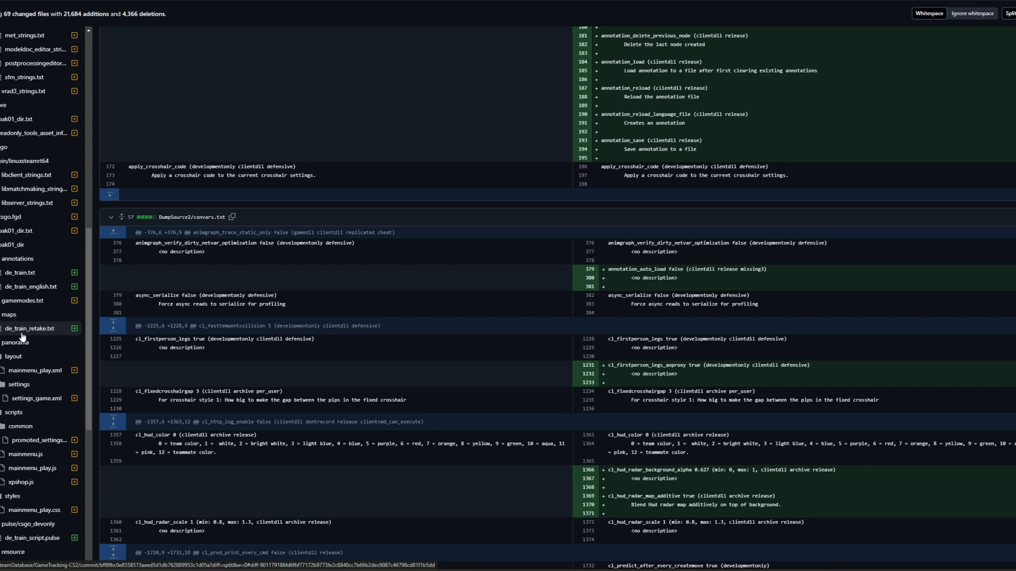
{"action": "mouse_move", "coordinate": [21, 339]}
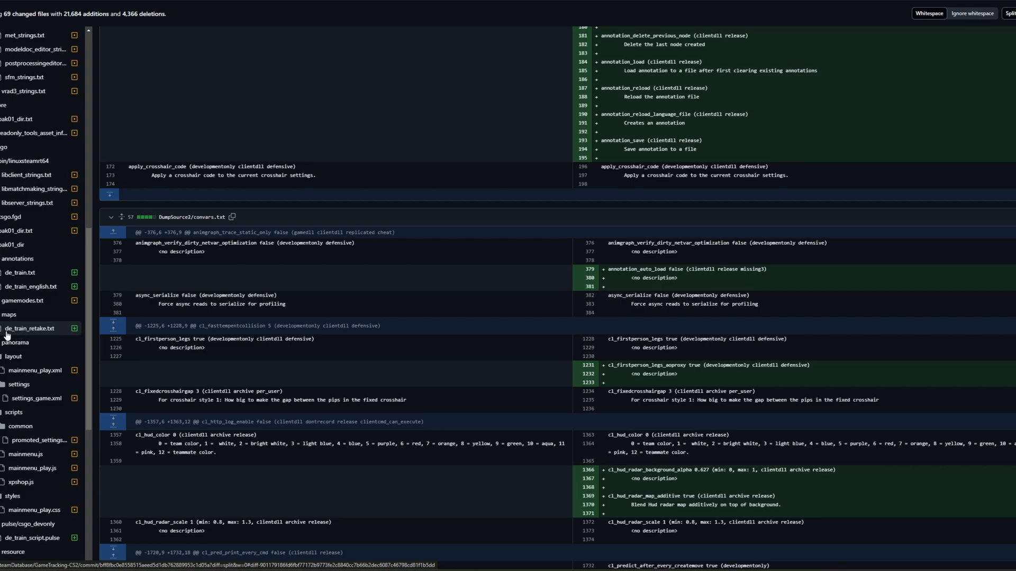
{"action": "mouse_move", "coordinate": [44, 339]}
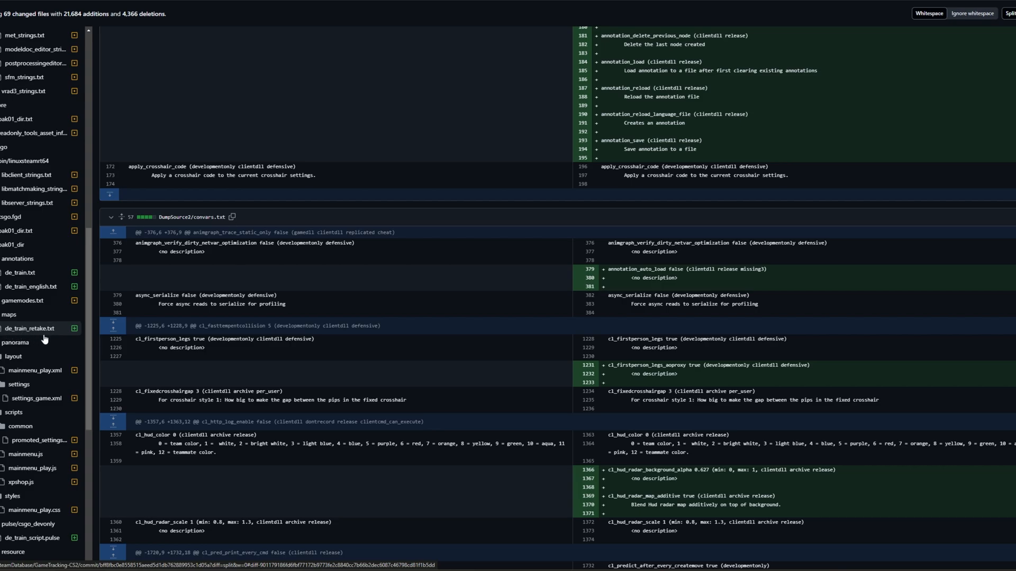
Step: Jump to the de_train_retake.txt diff showing its retake spawn locations and angles
{"action": "left_click", "coordinate": [28, 328]}
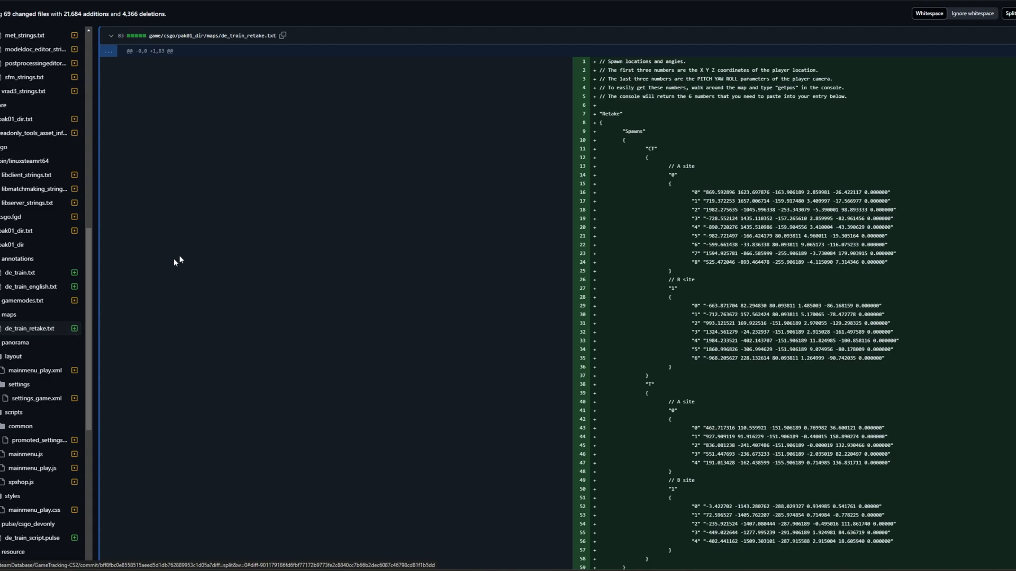
{"action": "mouse_move", "coordinate": [672, 103]}
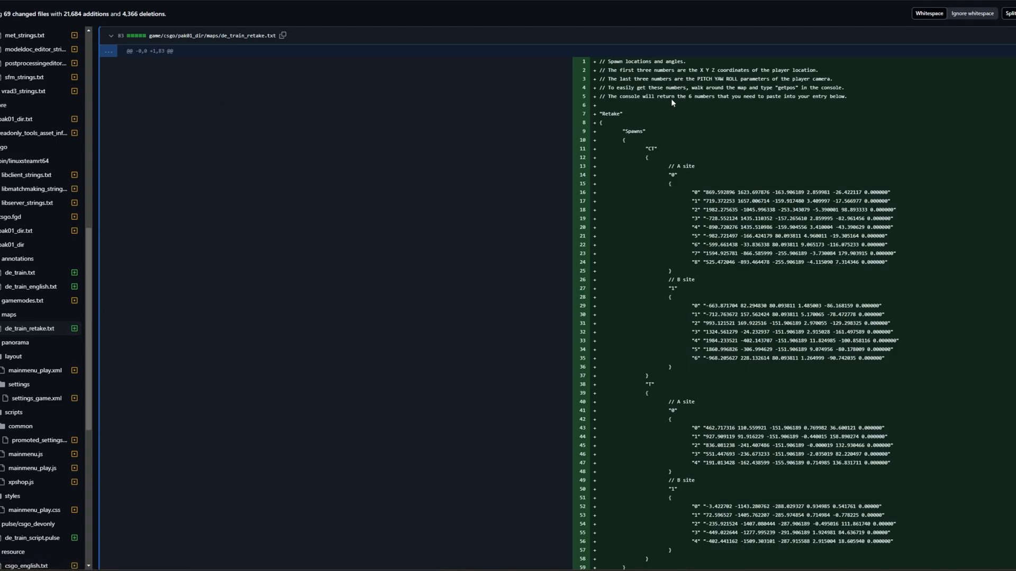
{"action": "mouse_move", "coordinate": [637, 84]}
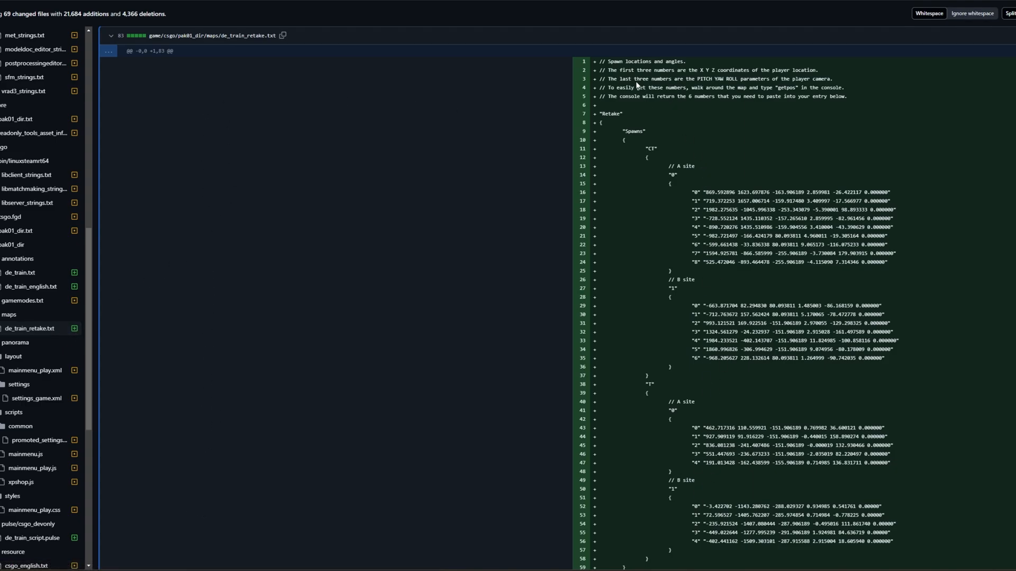
{"action": "double_click", "coordinate": [645, 61]}
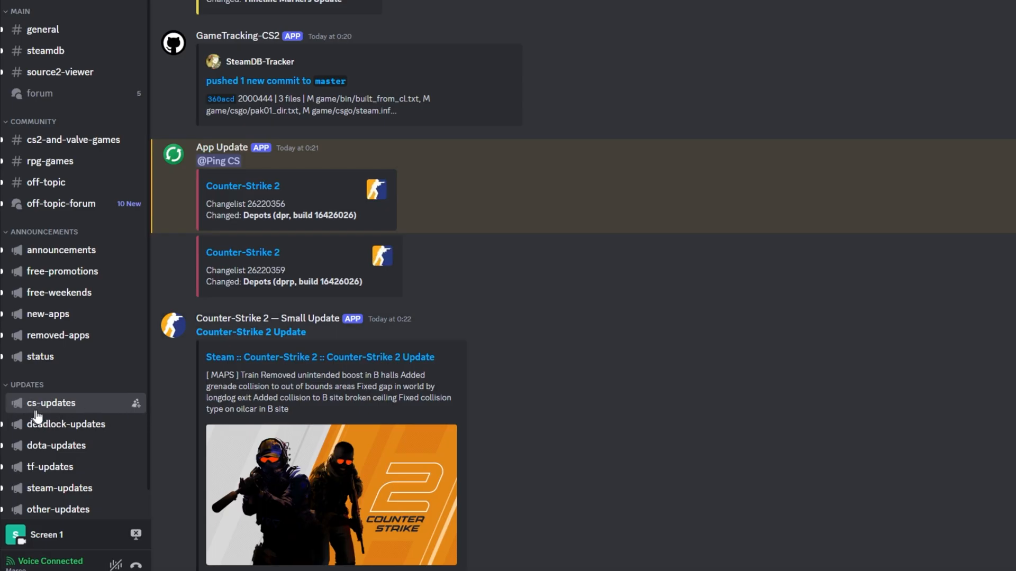
{"action": "mouse_move", "coordinate": [200, 167]}
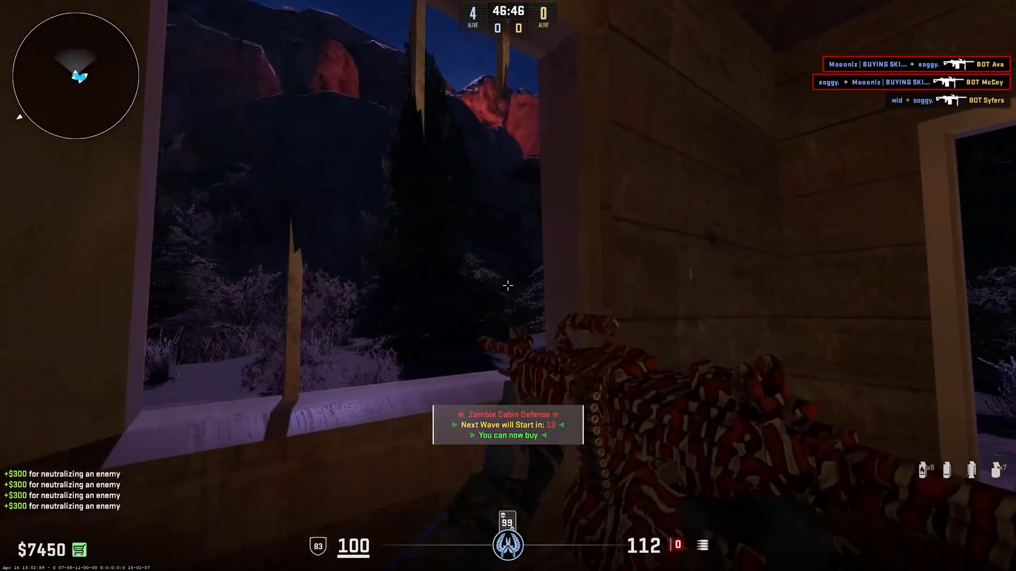
Step: Bring up the weapon buy menu with $7450 before the next zombie wave
{"action": "key", "text": "b"}
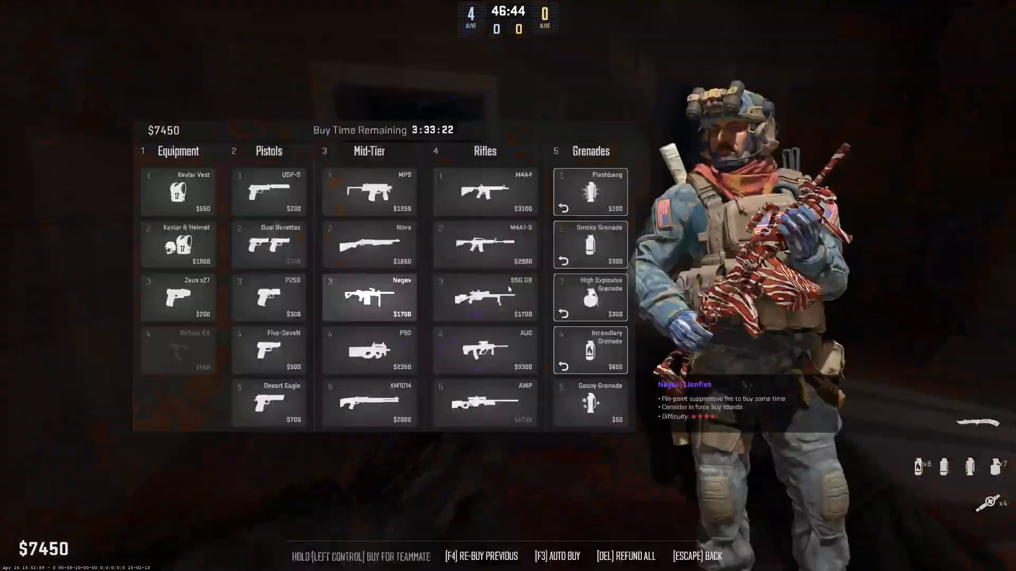